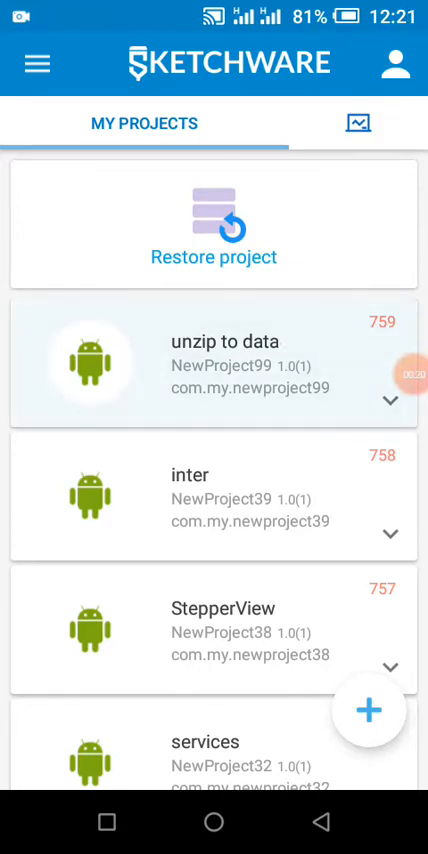
Open the 'unzip to data' project and inspect its path field and unzip button in the layout.
{"action": "left_click", "coordinate": [210, 360]}
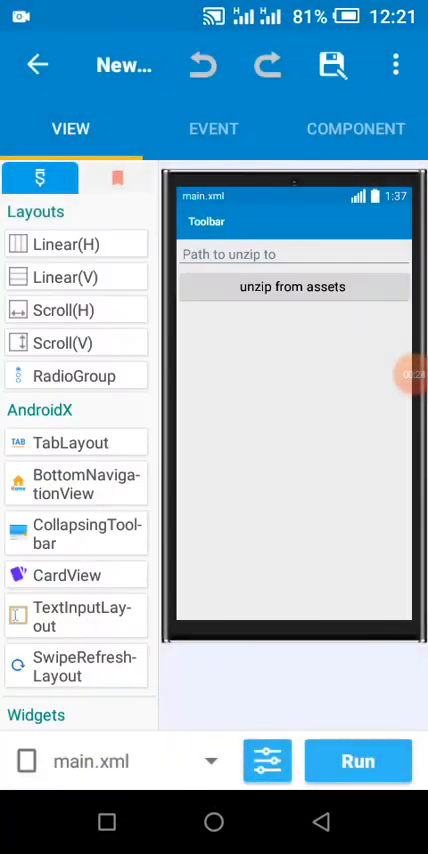
{"action": "left_click", "coordinate": [292, 254]}
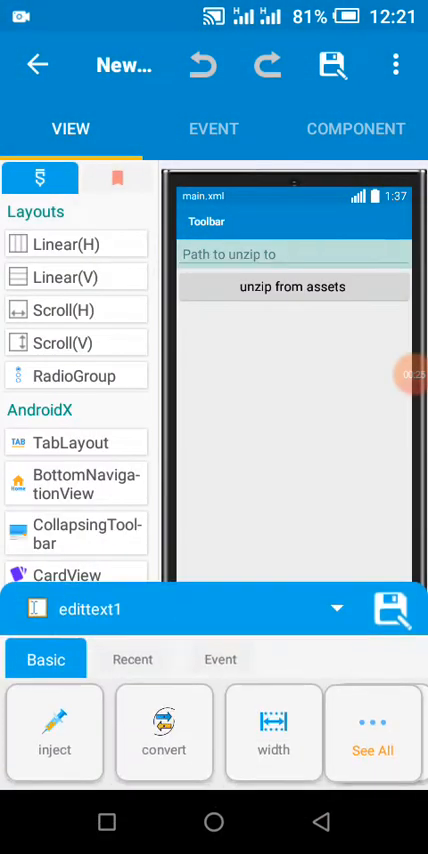
{"action": "scroll", "scroll_direction": "down", "scroll_amount": 3}
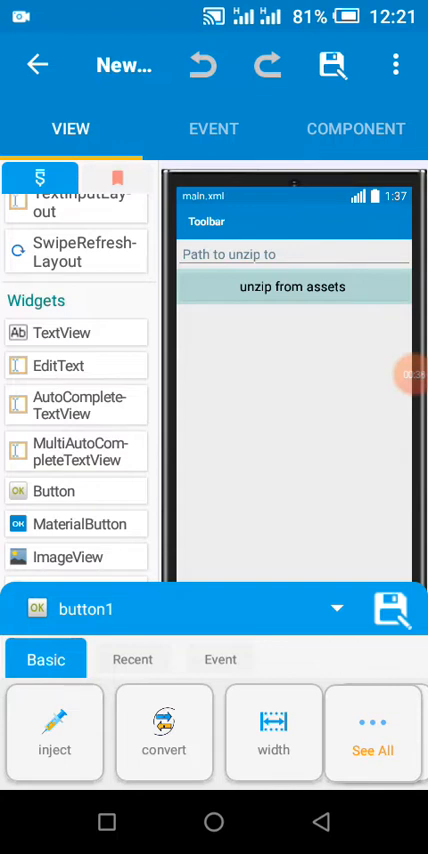
Open the Asset Manager from the project options and start adding a file from the Download folder.
{"action": "left_click", "coordinate": [396, 64]}
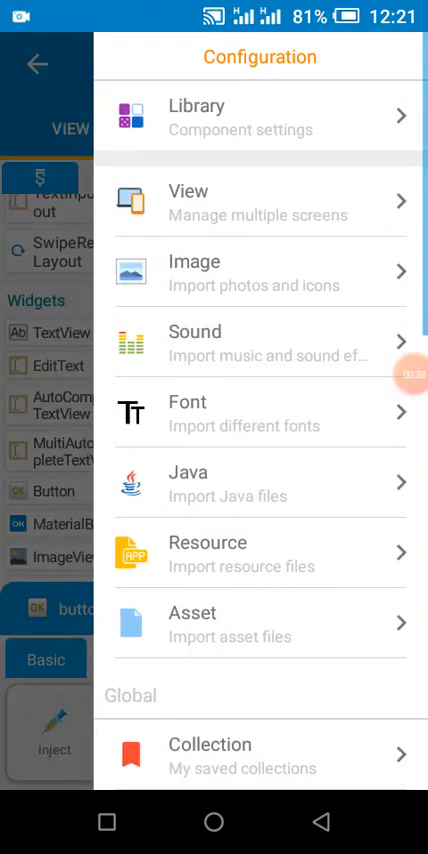
{"action": "scroll", "scroll_direction": "down", "scroll_amount": 3}
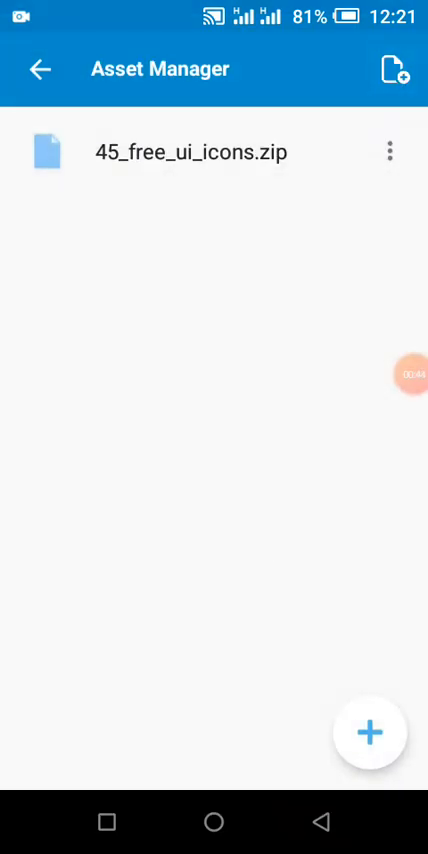
{"action": "left_click", "coordinate": [368, 732]}
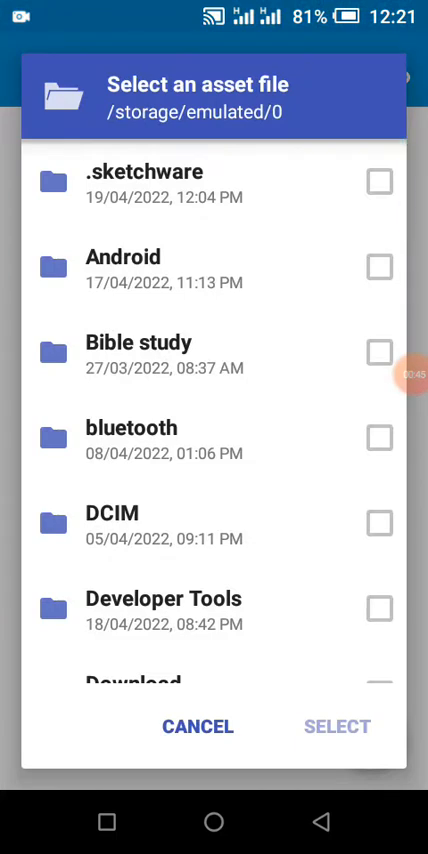
{"action": "left_click", "coordinate": [160, 680]}
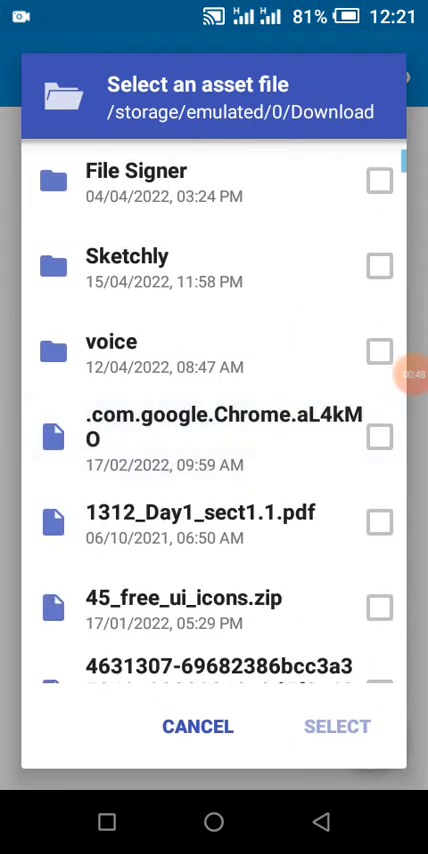
Scroll through the Download folder looking for a zip, then return to the Asset Manager listing 45_free_ui_icons.zip.
{"action": "scroll", "scroll_direction": "down", "scroll_amount": 3}
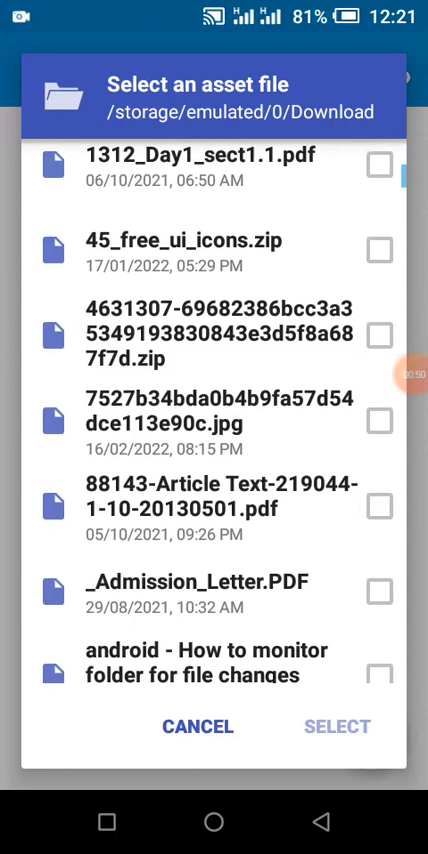
{"action": "scroll", "scroll_direction": "down", "scroll_amount": 3}
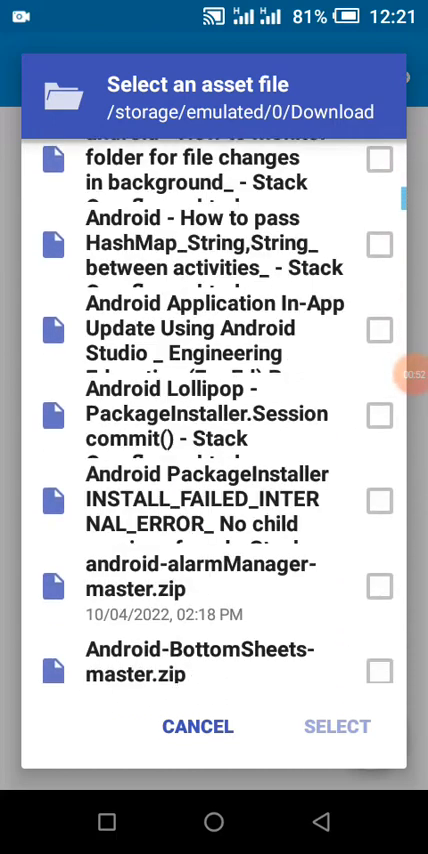
{"action": "scroll", "scroll_direction": "down", "scroll_amount": 3}
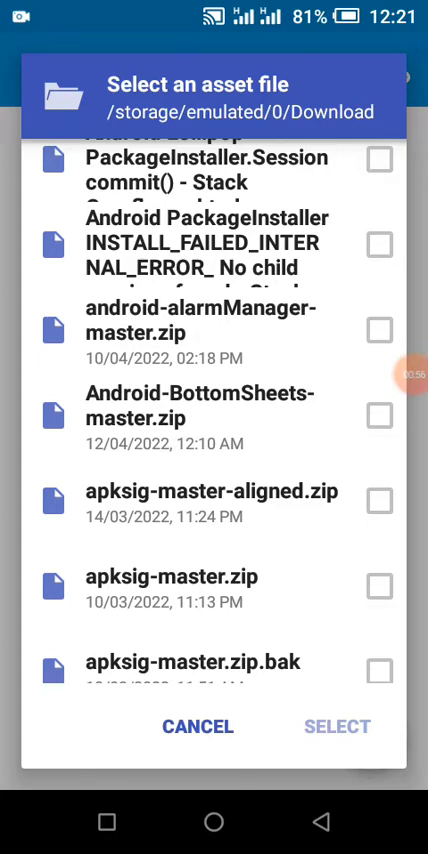
{"action": "scroll", "scroll_direction": "down", "scroll_amount": 3}
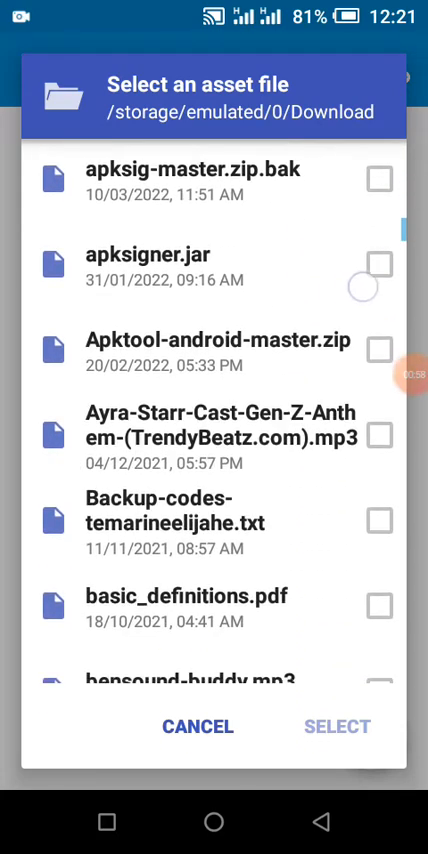
{"action": "scroll", "scroll_direction": "down", "scroll_amount": 3}
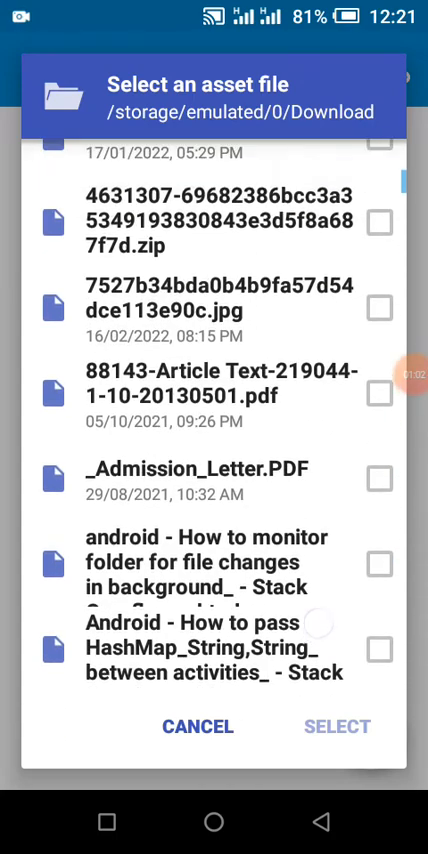
{"action": "scroll", "scroll_direction": "down", "scroll_amount": 3}
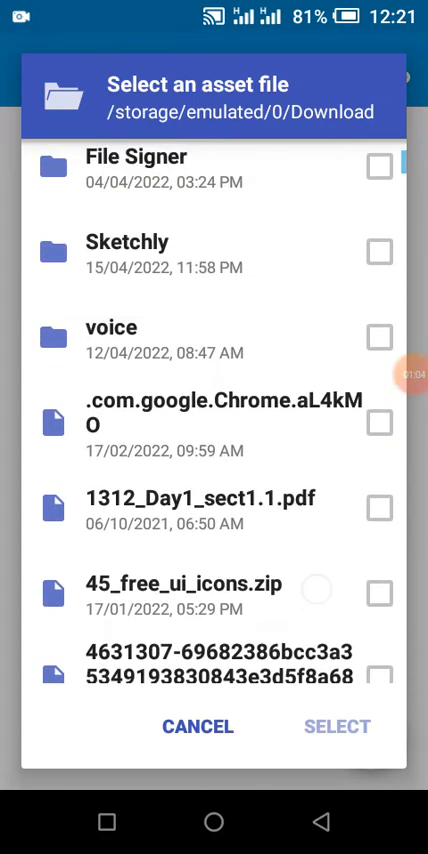
{"action": "scroll", "scroll_direction": "down", "scroll_amount": 3}
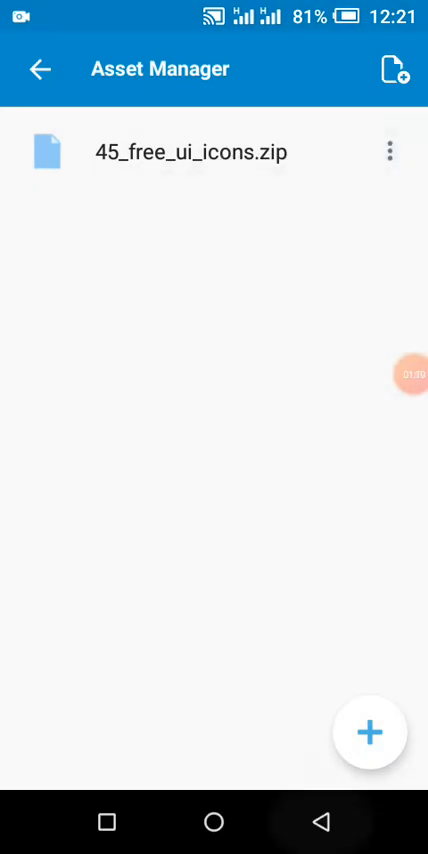
Return to the editor's EVENT tab and show the MoreBlock list with copymoreblock and UnZip.
{"action": "left_click", "coordinate": [184, 152]}
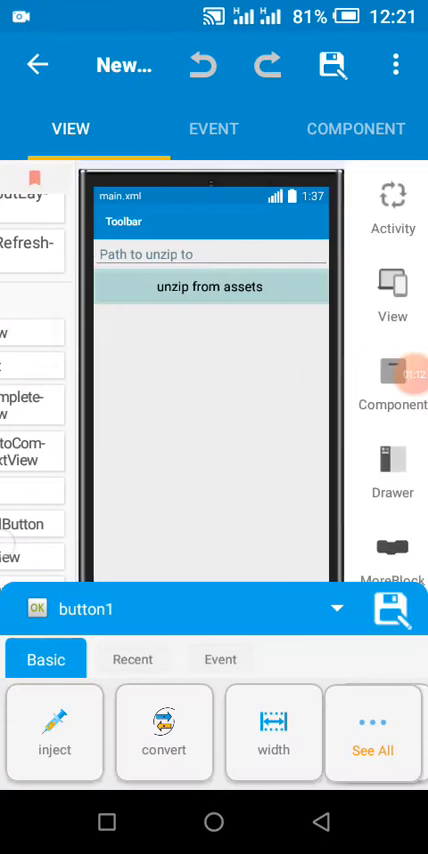
{"action": "left_click", "coordinate": [212, 128]}
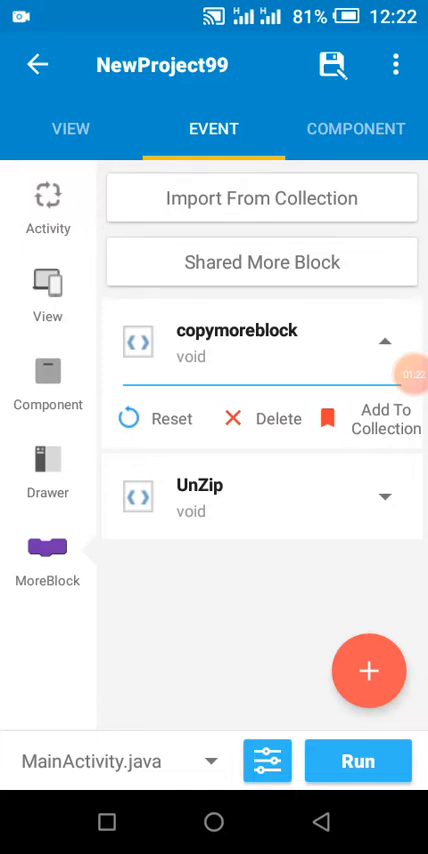
{"action": "left_click", "coordinate": [384, 496]}
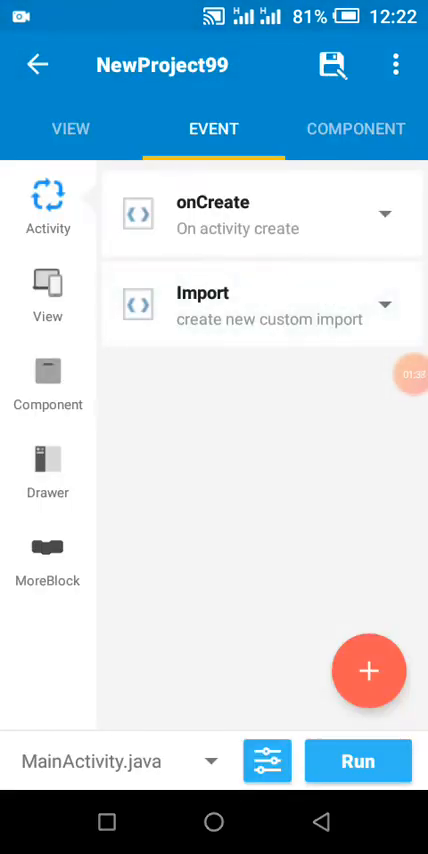
Review the Import event's android.provider.* and java.io.* blocks, then return to the View events listing button1 onClick.
{"action": "left_click", "coordinate": [262, 304]}
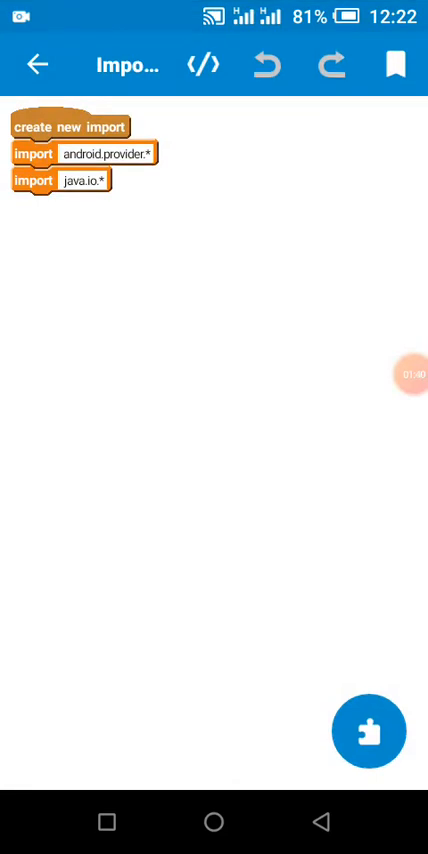
{"action": "left_click", "coordinate": [112, 152]}
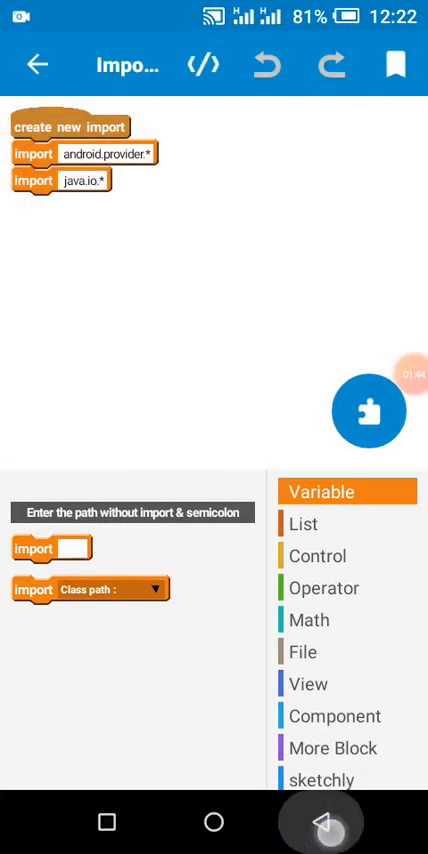
{"action": "left_click", "coordinate": [36, 64]}
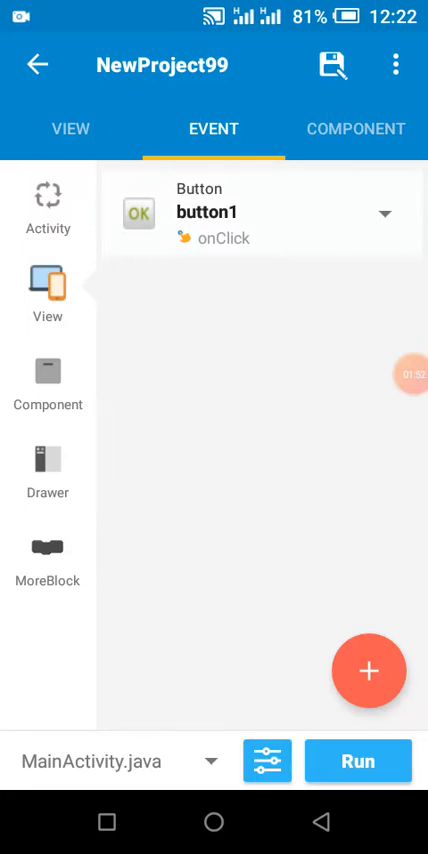
Open button1 onClick and review its comment and copyAssets logic.
{"action": "left_click", "coordinate": [212, 212]}
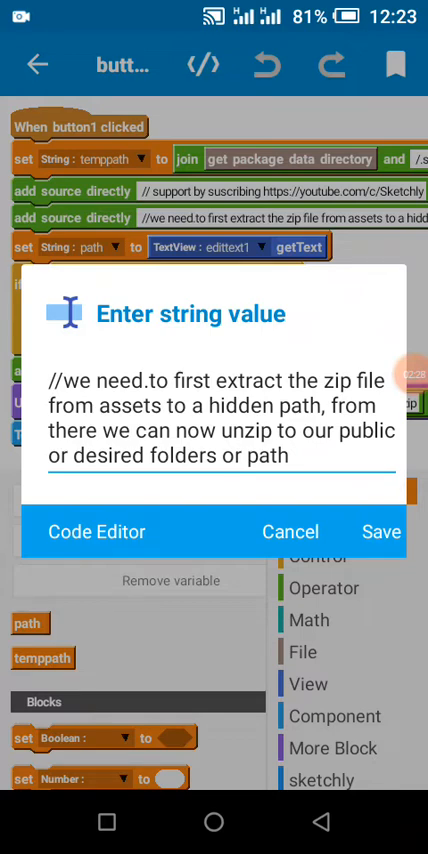
{"action": "left_click", "coordinate": [380, 532]}
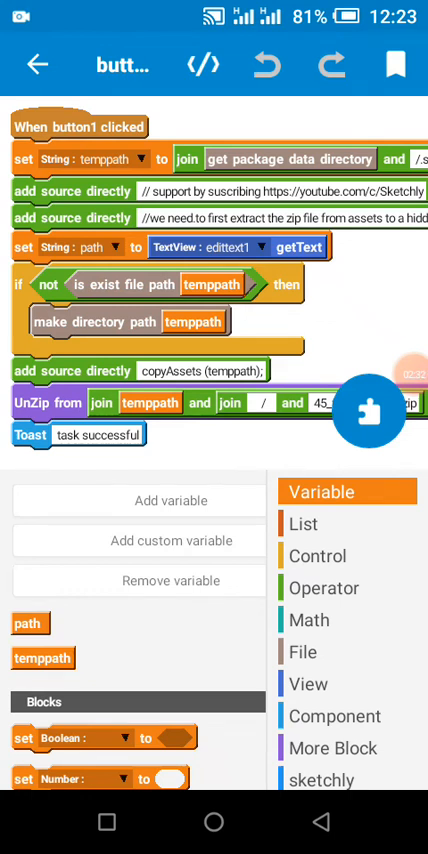
{"action": "scroll", "scroll_direction": "down", "scroll_amount": 3}
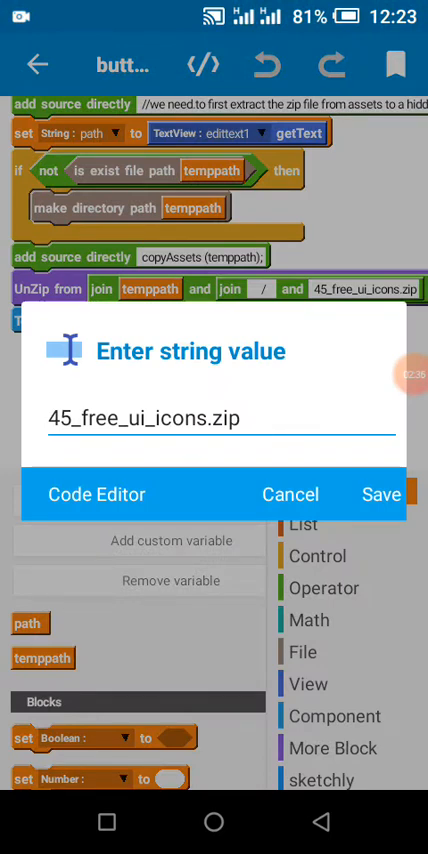
Review the UnZip values: zip name 45_free_ui_icons.zip, copyAssets source line and hidden folder /.sketchly.
{"action": "left_click", "coordinate": [380, 494]}
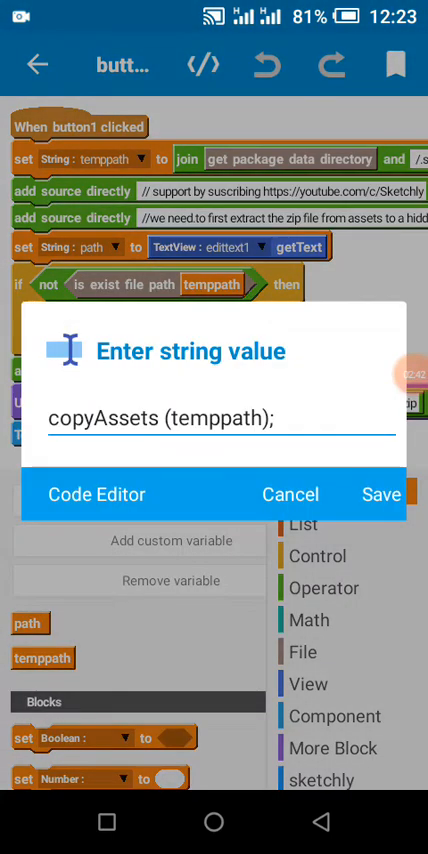
{"action": "left_click", "coordinate": [380, 492]}
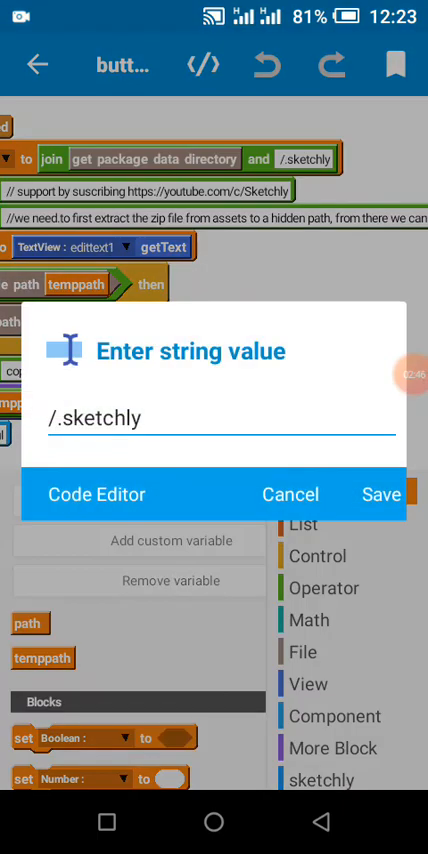
{"action": "left_click", "coordinate": [380, 494]}
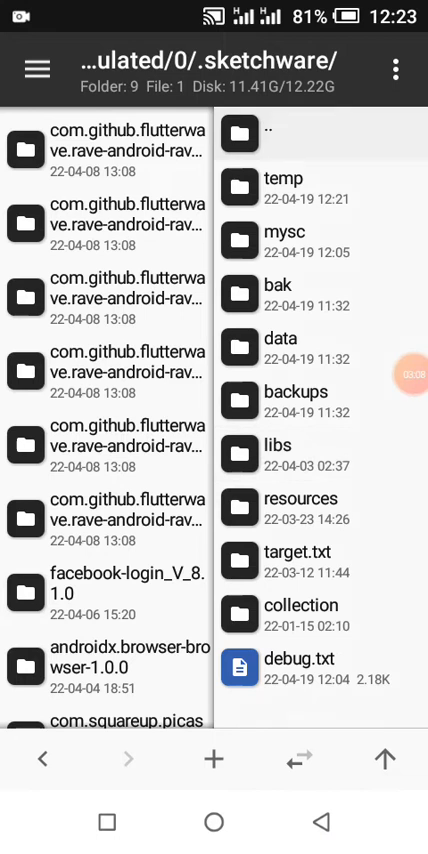
Browse the /storage/emulated/0/.sketchware folder in MT Manager, then go to the home screen.
{"action": "left_click", "coordinate": [242, 132]}
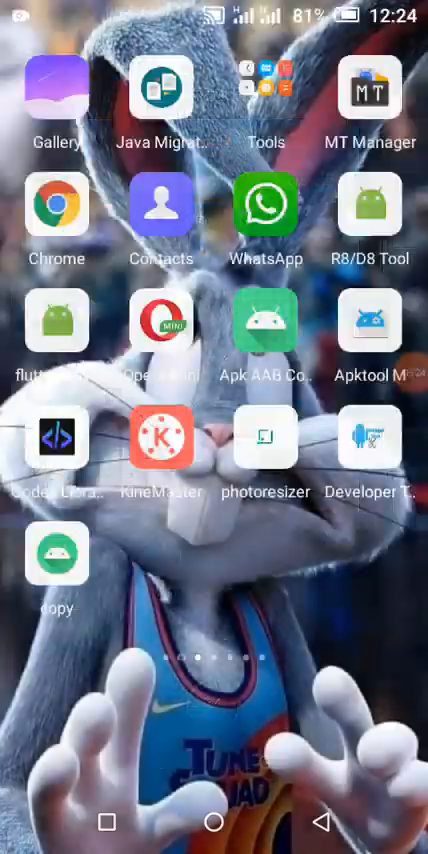
Launch the copy app, paste /storage/emulated/0/Android/data/ as the path and run UNZIP FROM ASSETS.
{"action": "left_click", "coordinate": [56, 558]}
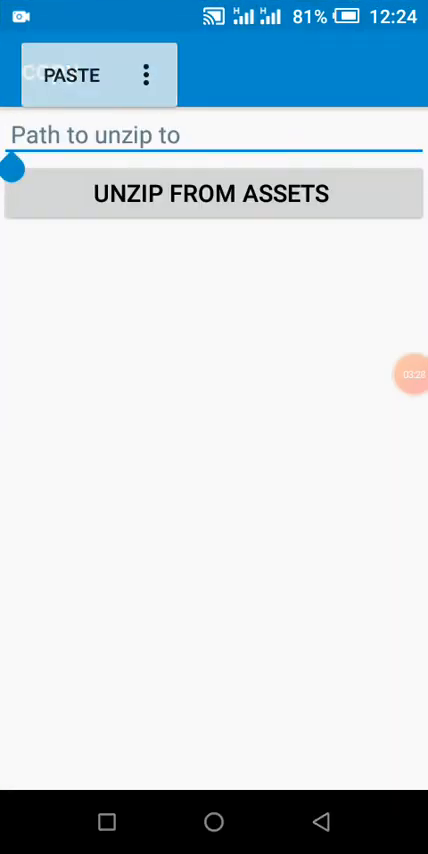
{"action": "left_click", "coordinate": [68, 74]}
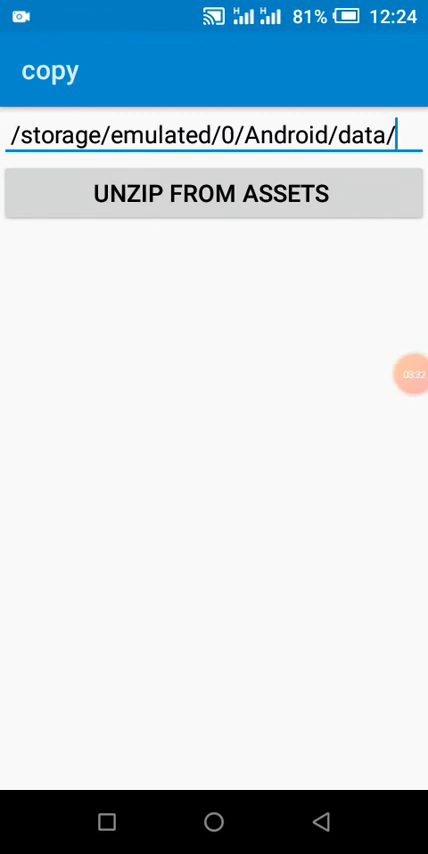
{"action": "left_click", "coordinate": [396, 136]}
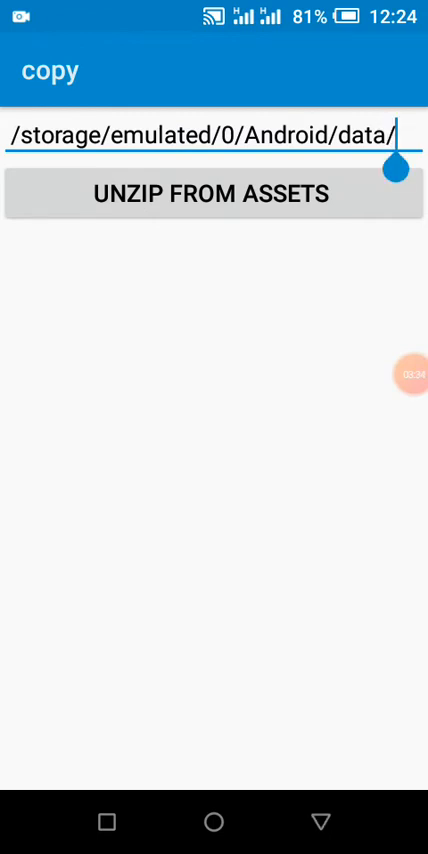
{"action": "left_click", "coordinate": [200, 132]}
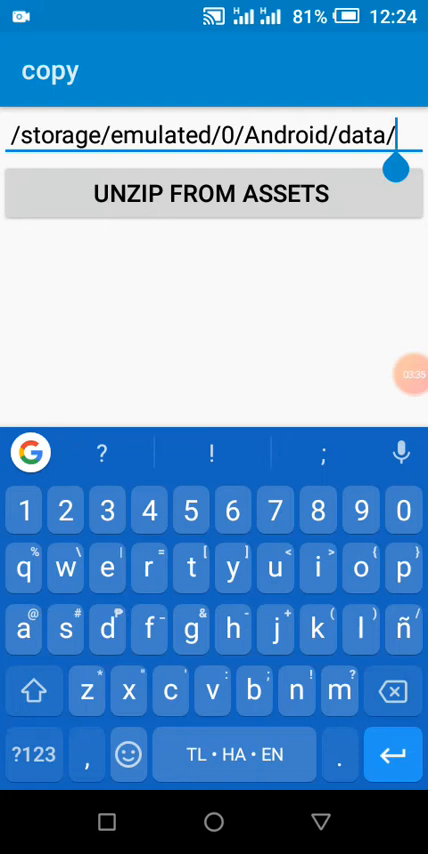
{"action": "left_click", "coordinate": [214, 194]}
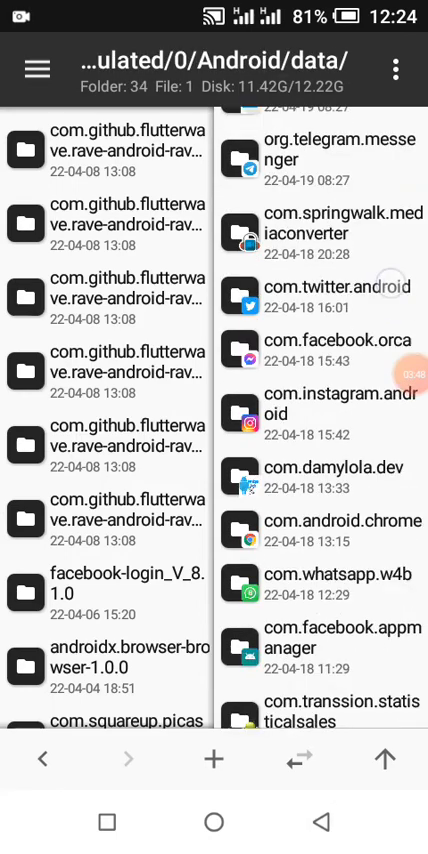
Scroll MT Manager's Android/data listing looking for the extracted files.
{"action": "scroll", "scroll_direction": "down", "scroll_amount": 3}
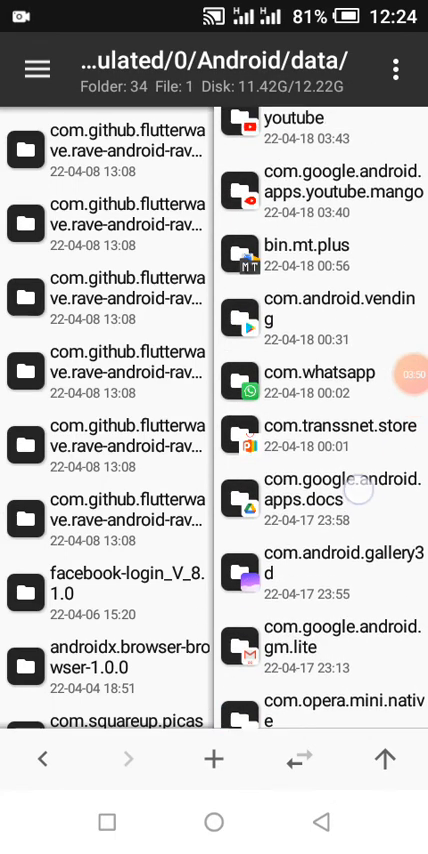